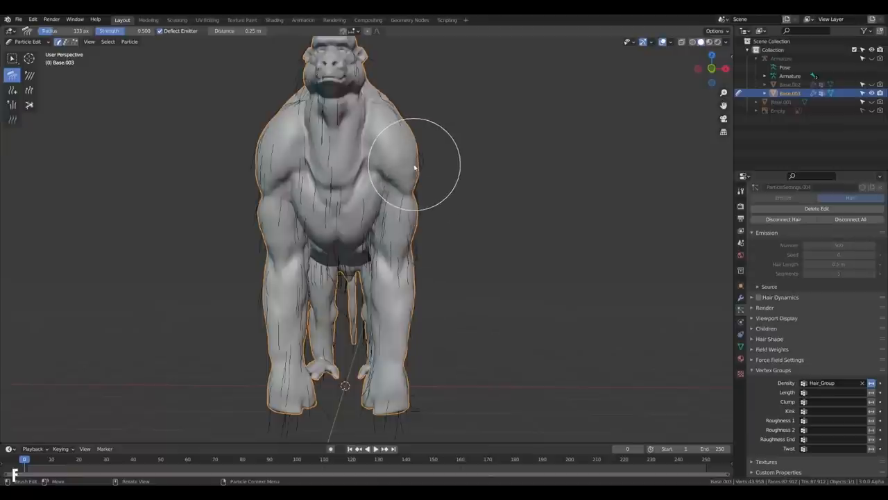
Leave Particle Edit mode so the Monkey.png reference sketch can be shown
key(Tab)
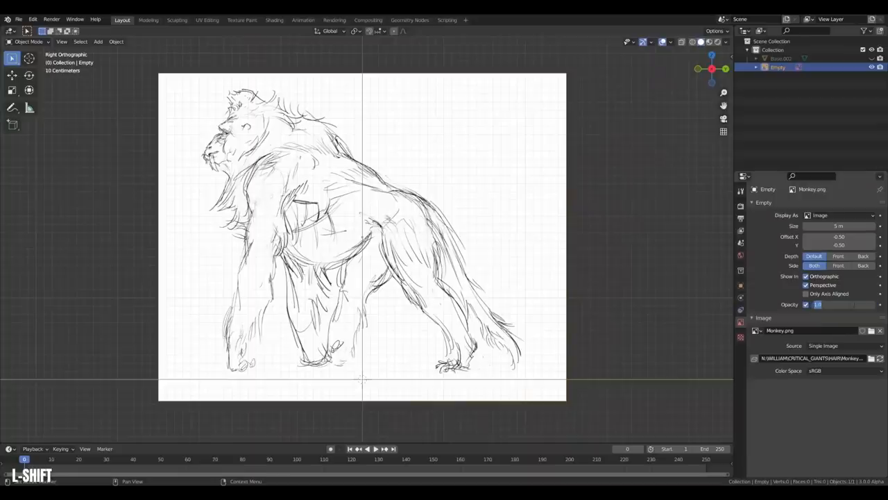
Orbit around the reference sketch and view the sculpt and sketch from the side
drag(840, 304, 818, 304)
text(0.500)
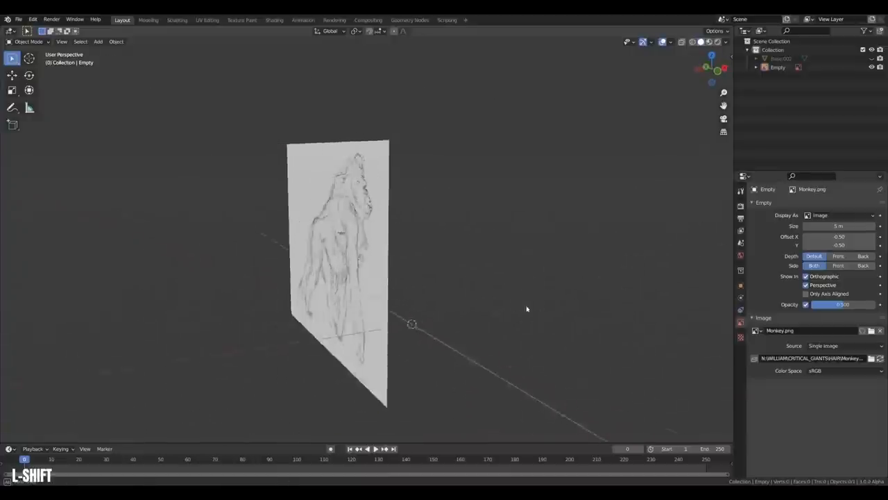
drag(527, 309, 397, 313)
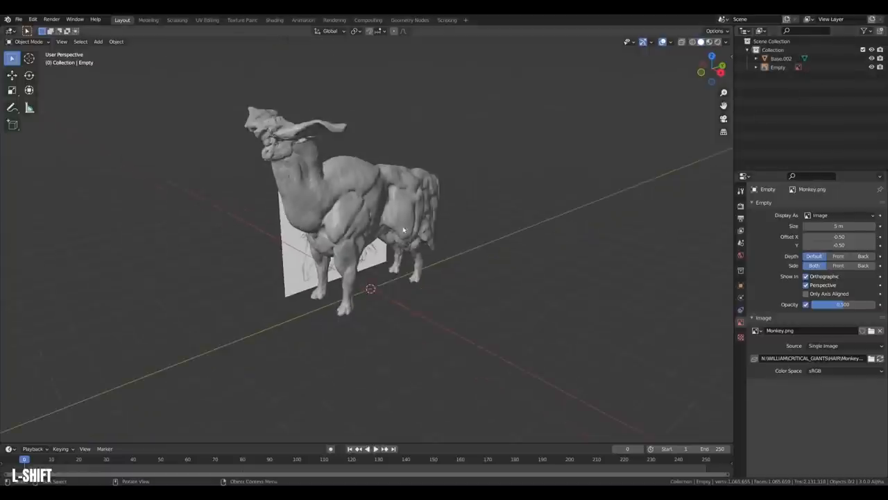
key(KP_3)
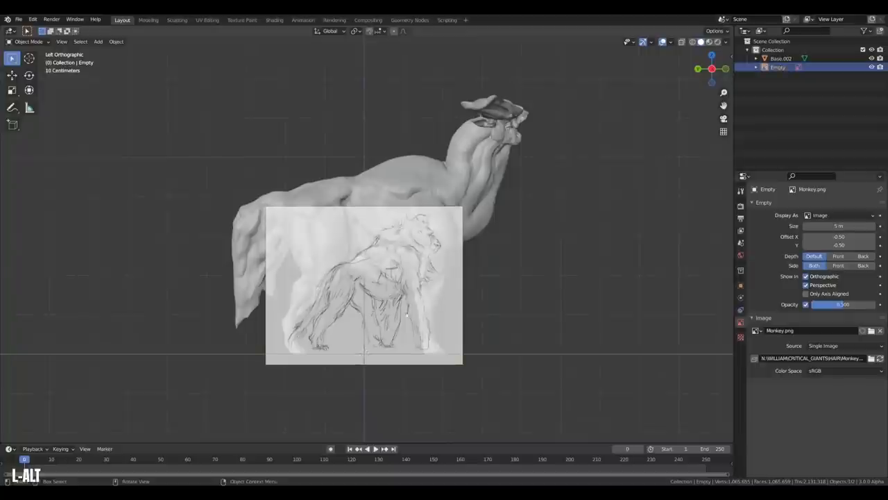
key(s)
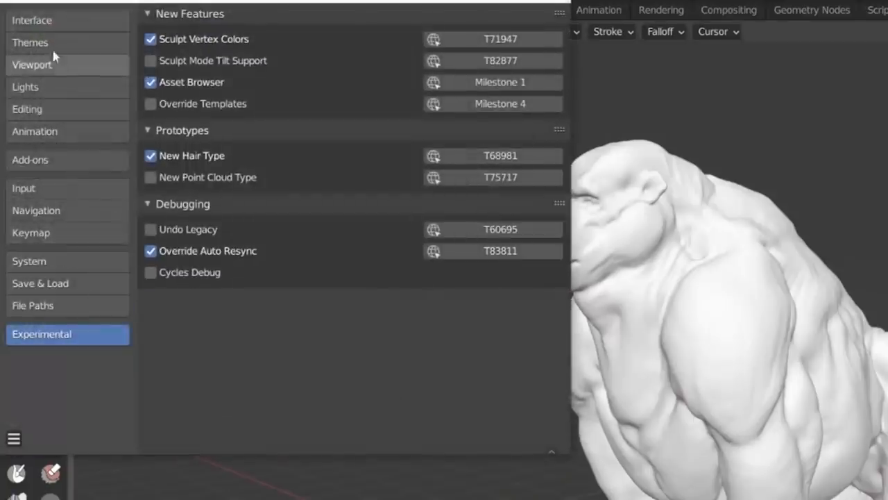
Open Edit > Preferences to reach the Experimental options for Sculpt Vertex Colors and New Hair Type
click(42, 18)
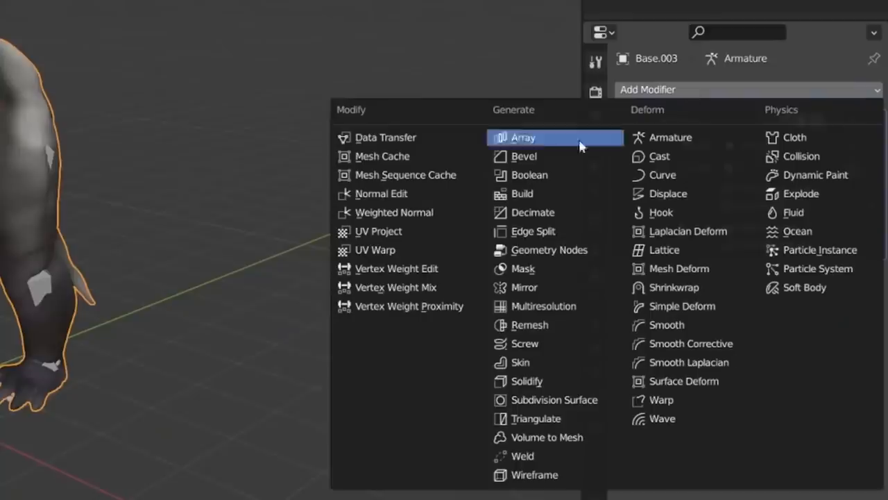
Open the Add Modifier menu for Base.003
click(532, 212)
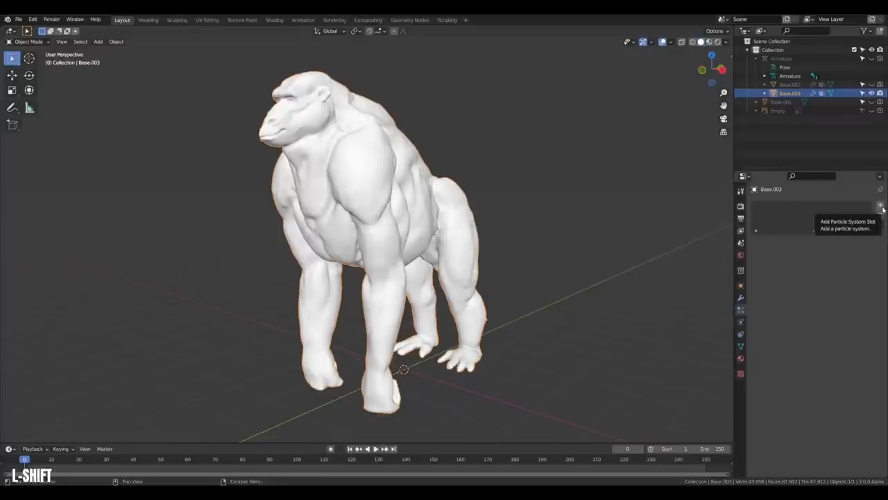
Add a hair particle system to the ape body with 0.5 m hair length
click(879, 205)
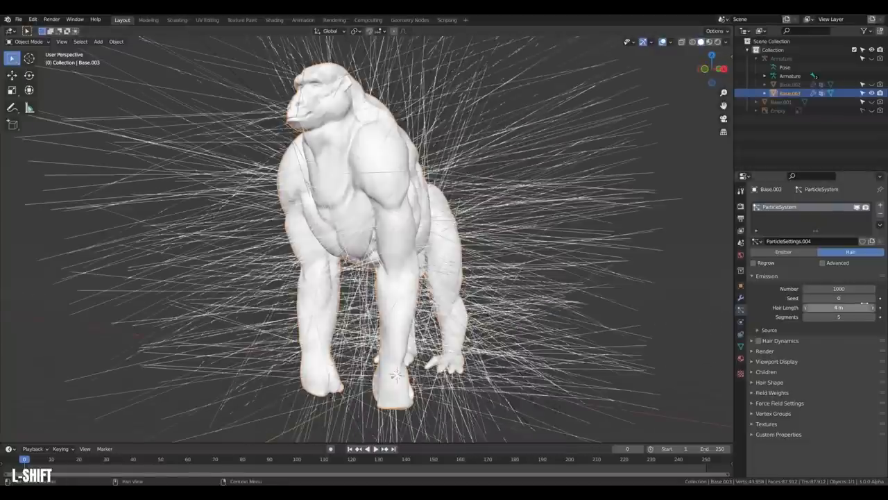
text(0.5)
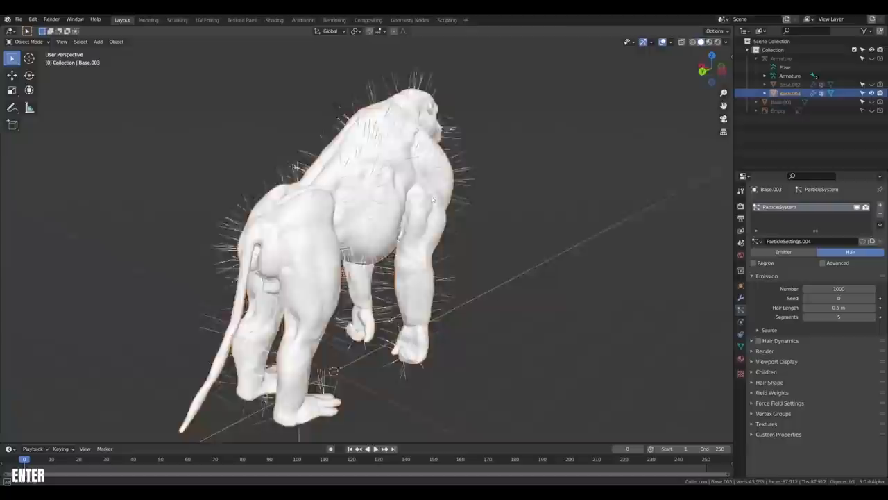
drag(430, 201, 376, 197)
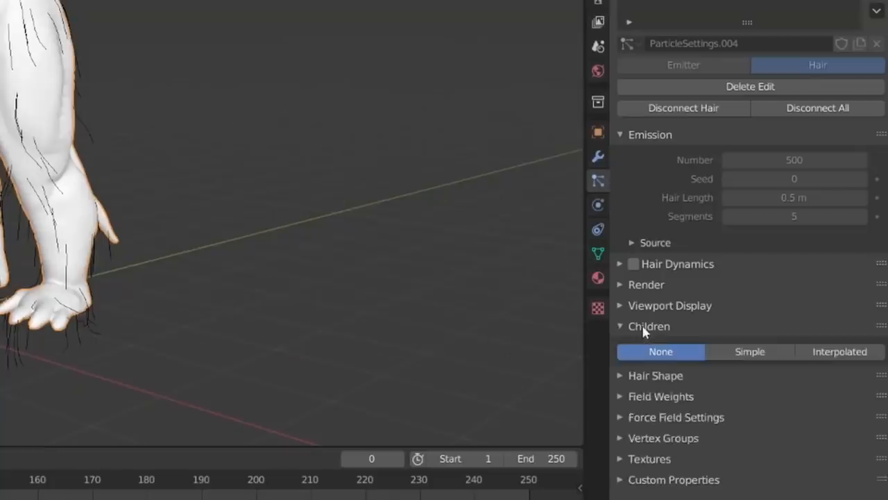
Set the fur's children to Interpolated and adjust their Display Amount
click(839, 352)
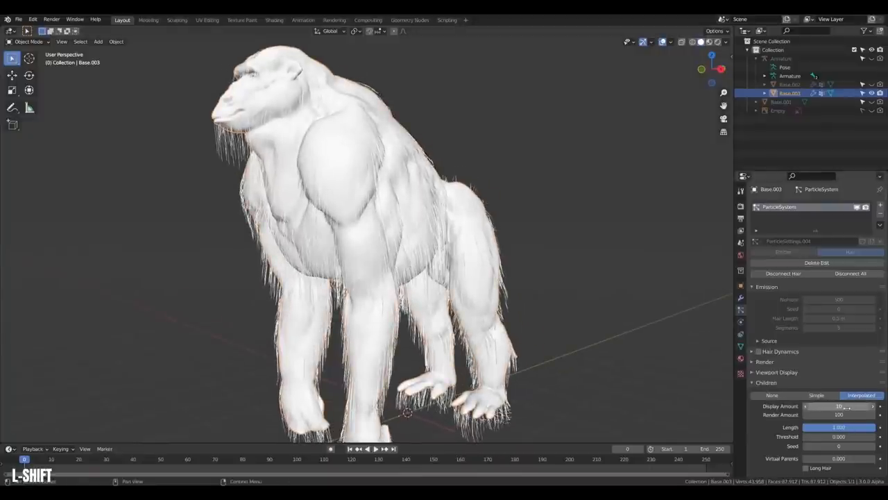
click(836, 406)
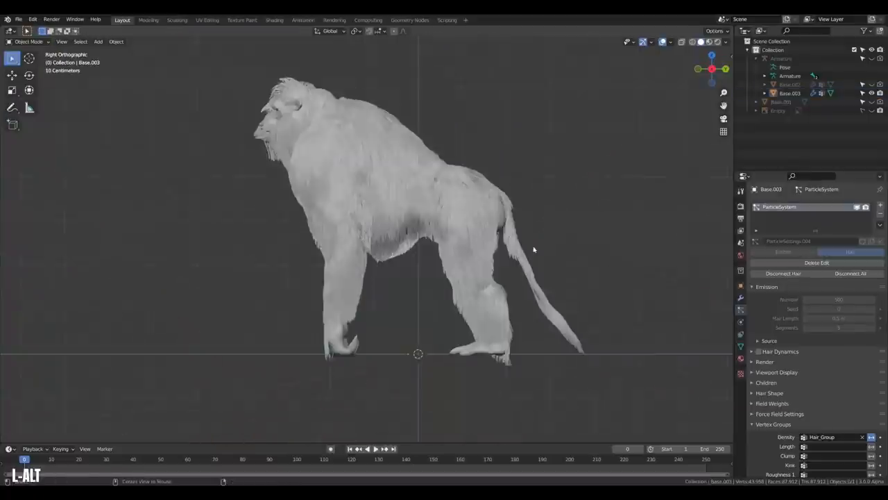
Switch to the shader workspace and toggle Sculpt Vertex Colors and New Hair Type
click(208, 19)
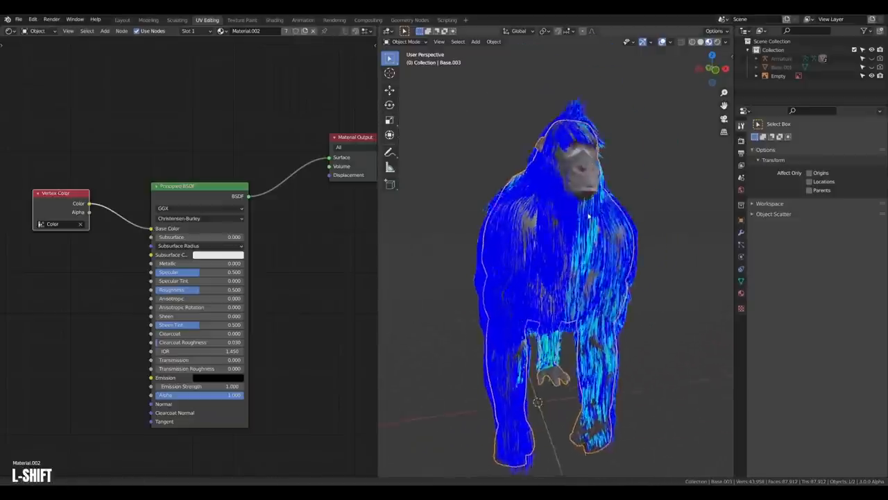
drag(590, 222, 603, 221)
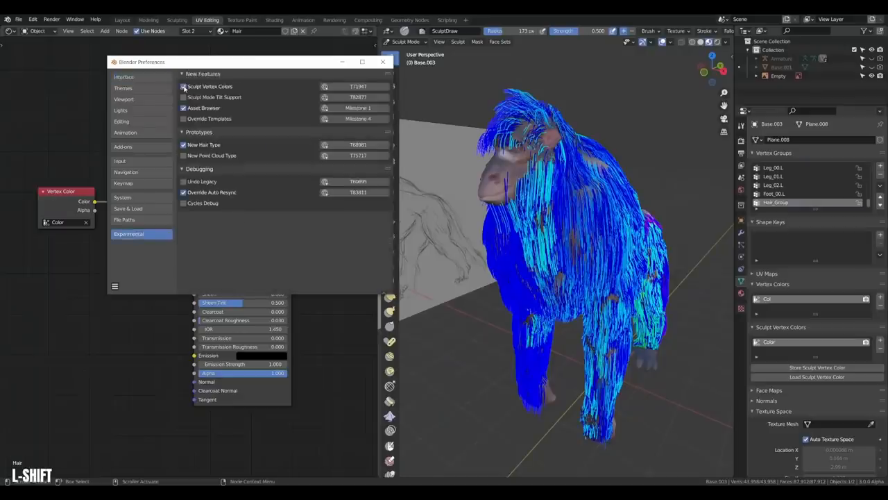
click(182, 86)
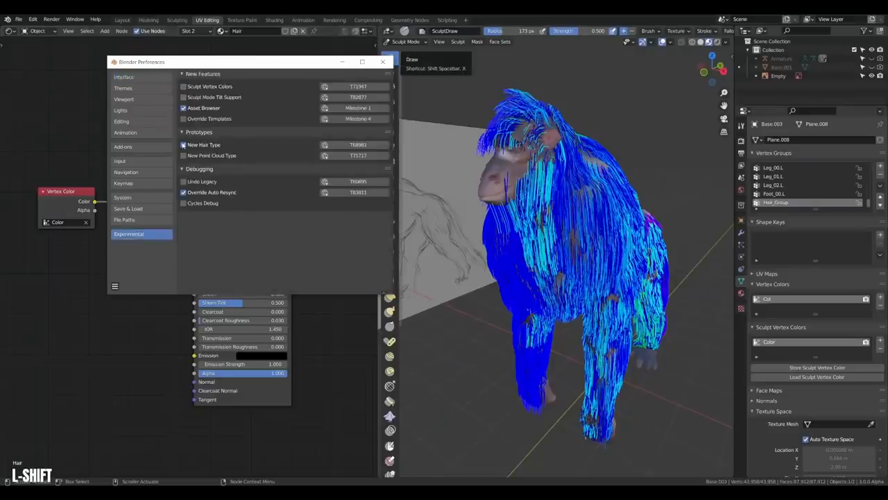
click(382, 61)
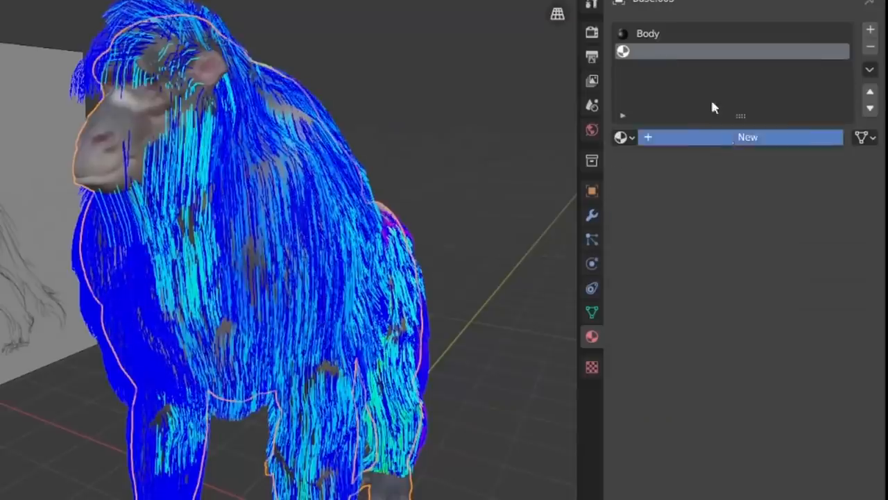
Create a new material for the empty slot and add a Sun lamp
click(745, 137)
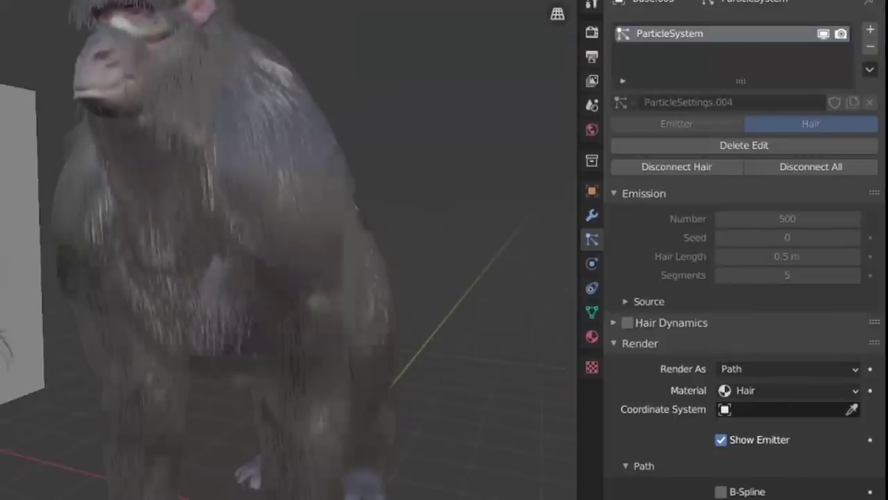
key(Tab)
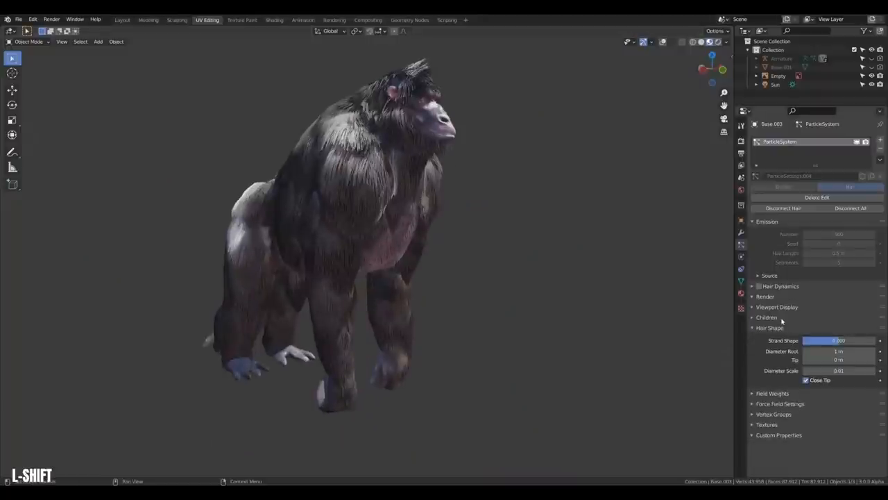
click(766, 318)
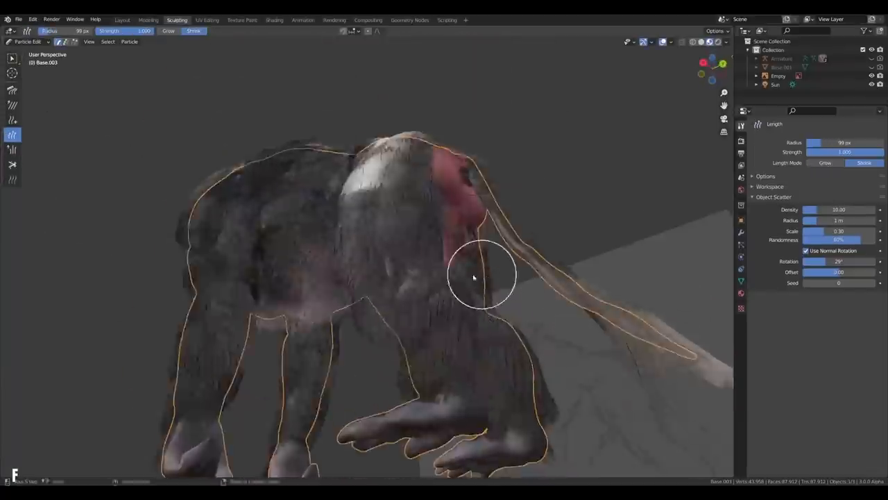
Enter Particle Edit to shorten fur strands with the Length brush in Shrink mode
key(Tab)
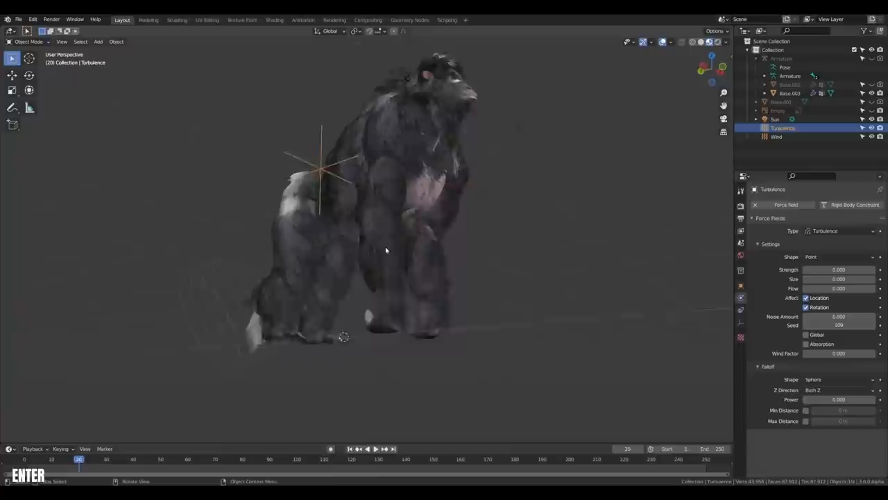
Adjust the Turbulence field's Strength and Size in Physics Properties
click(378, 446)
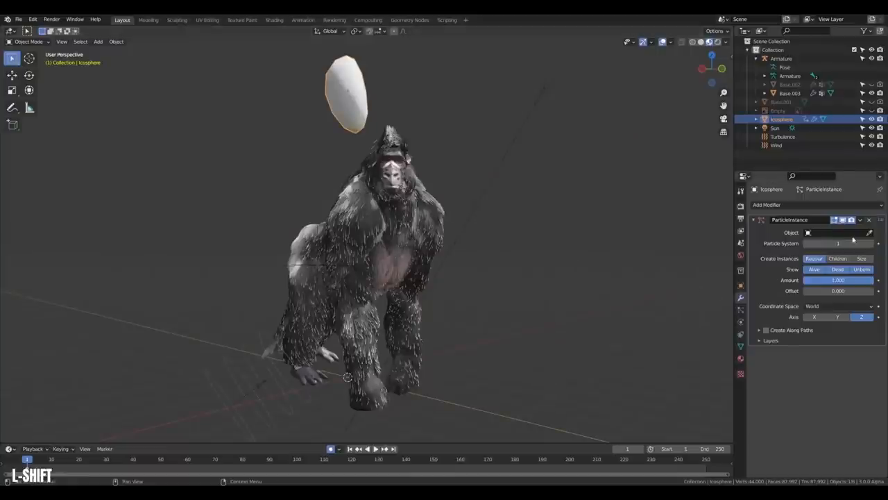
mouse_move(433, 222)
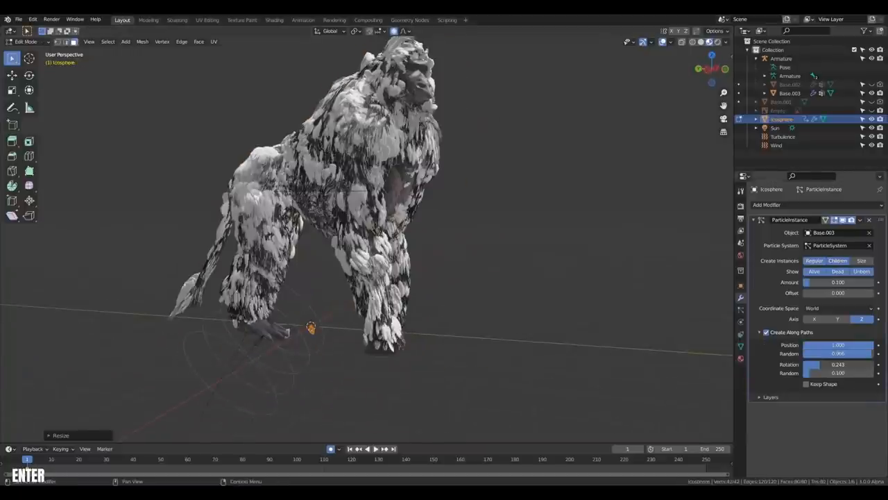
Drag the Particle Instance Rotation value up to randomly turn the feather clumps
drag(815, 364, 839, 364)
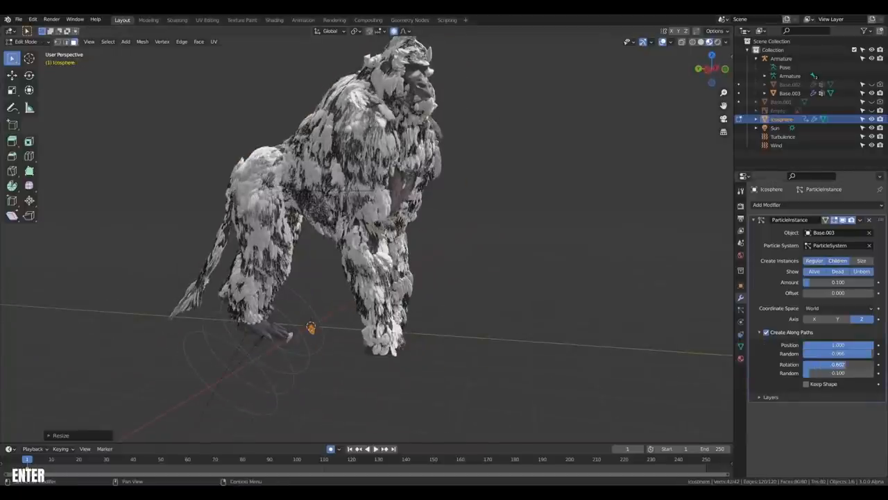